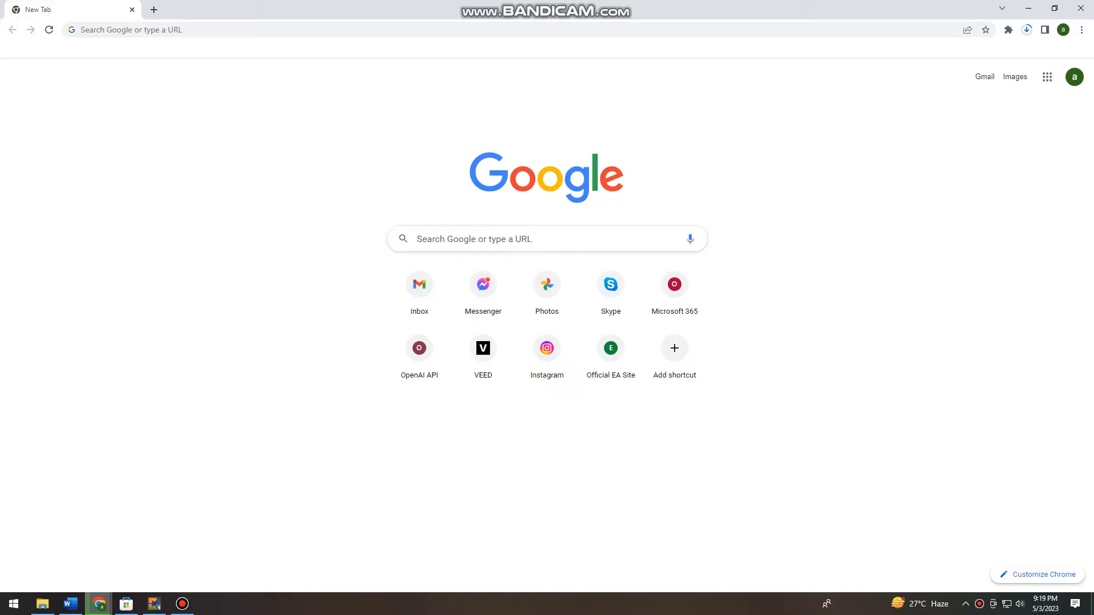
Step: Search Google for 'nature desktop wallpaper' using the suggestion after typing 'na'
{"action": "type", "text": "nature"}
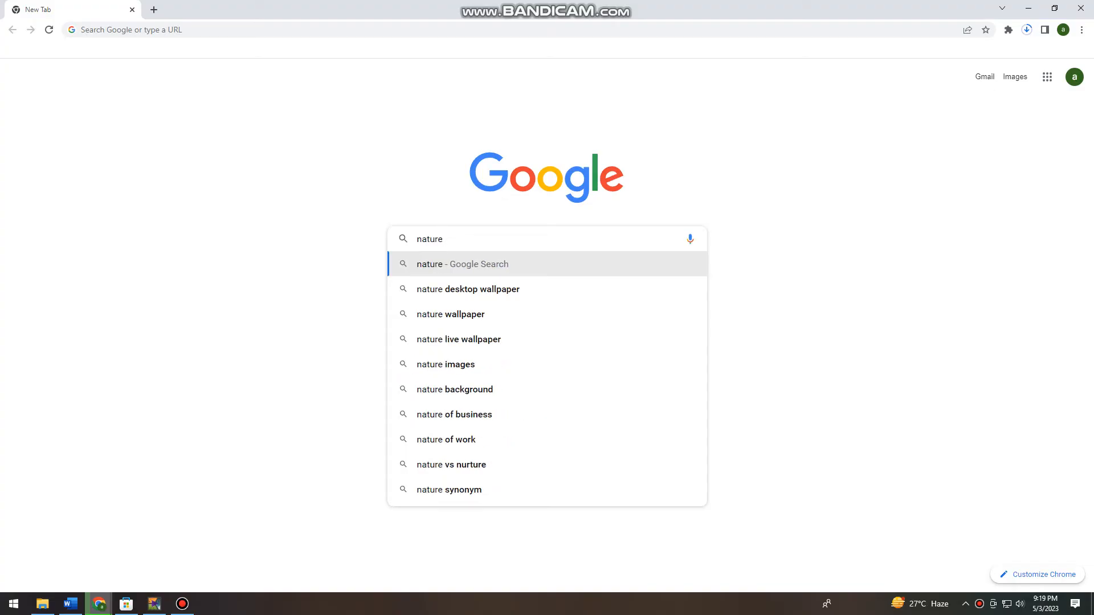
{"action": "left_click", "coordinate": [467, 289]}
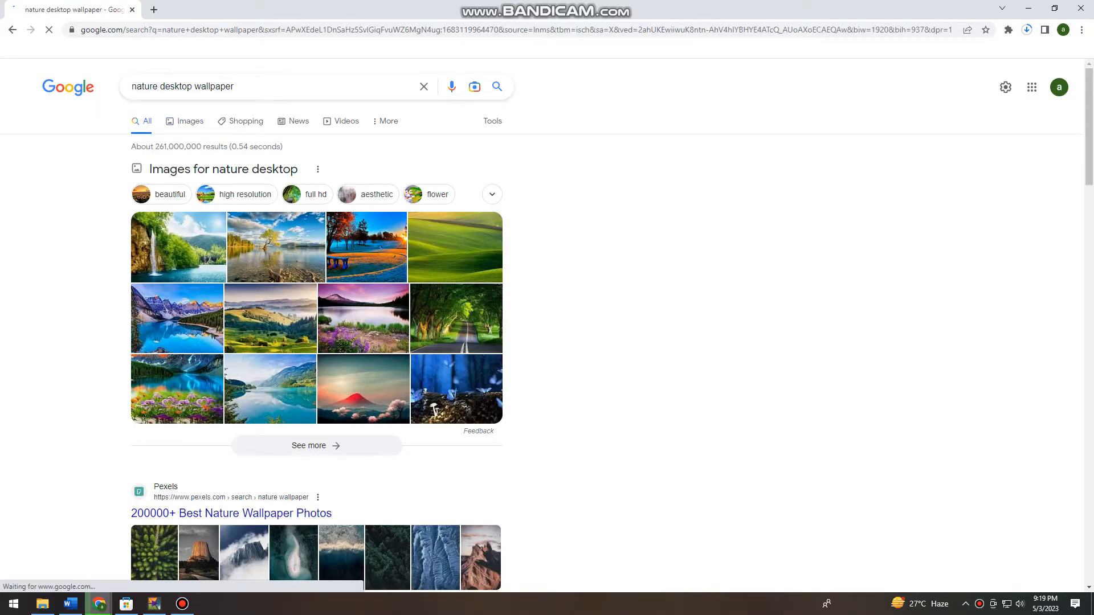
Step: Switch to Images results and browse further down the nature wallpaper grid
{"action": "left_click", "coordinate": [189, 121]}
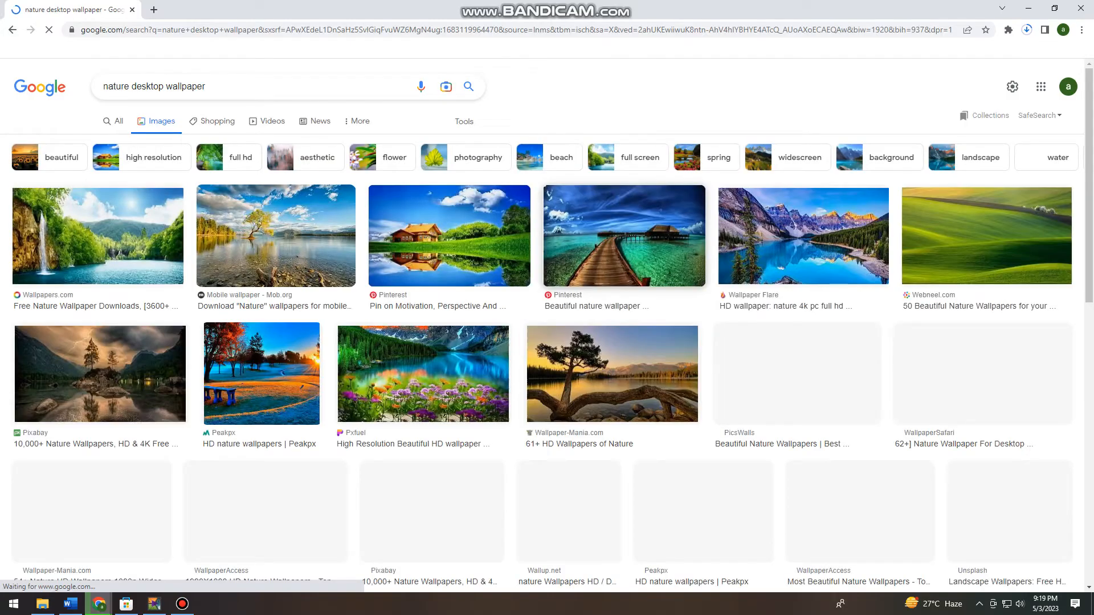
{"action": "scroll", "scroll_direction": "down", "scroll_amount": 3}
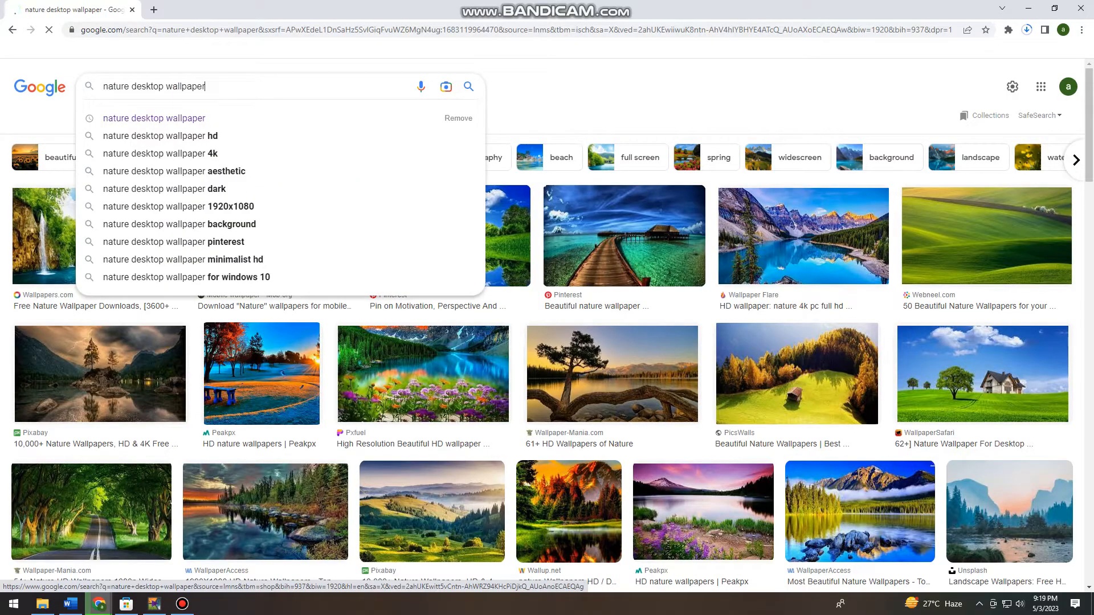
{"action": "scroll", "scroll_direction": "down", "scroll_amount": 3}
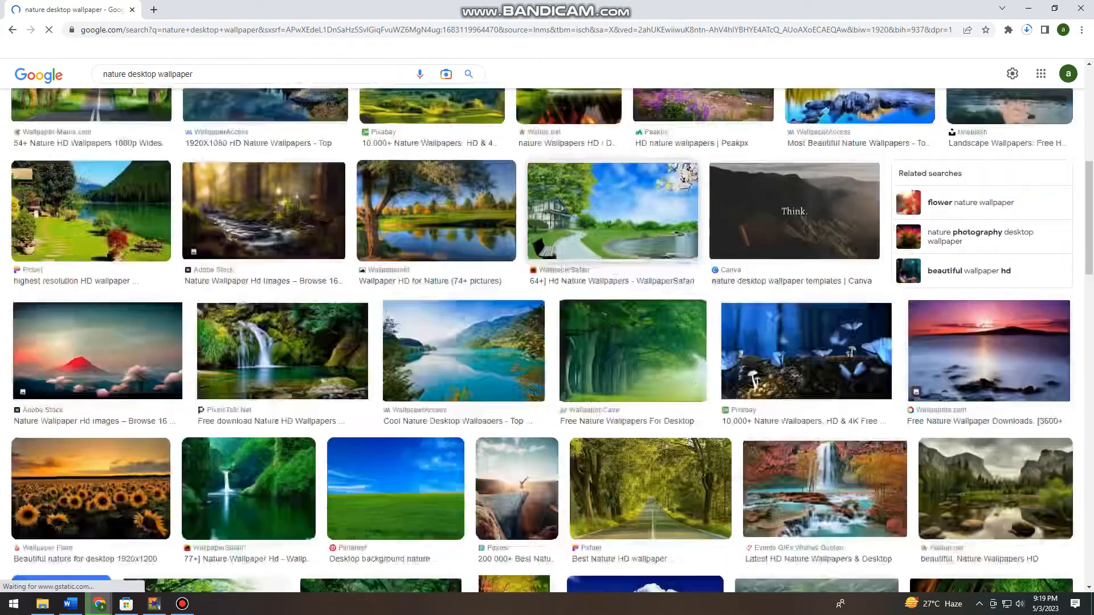
{"action": "scroll", "scroll_direction": "down", "scroll_amount": 3}
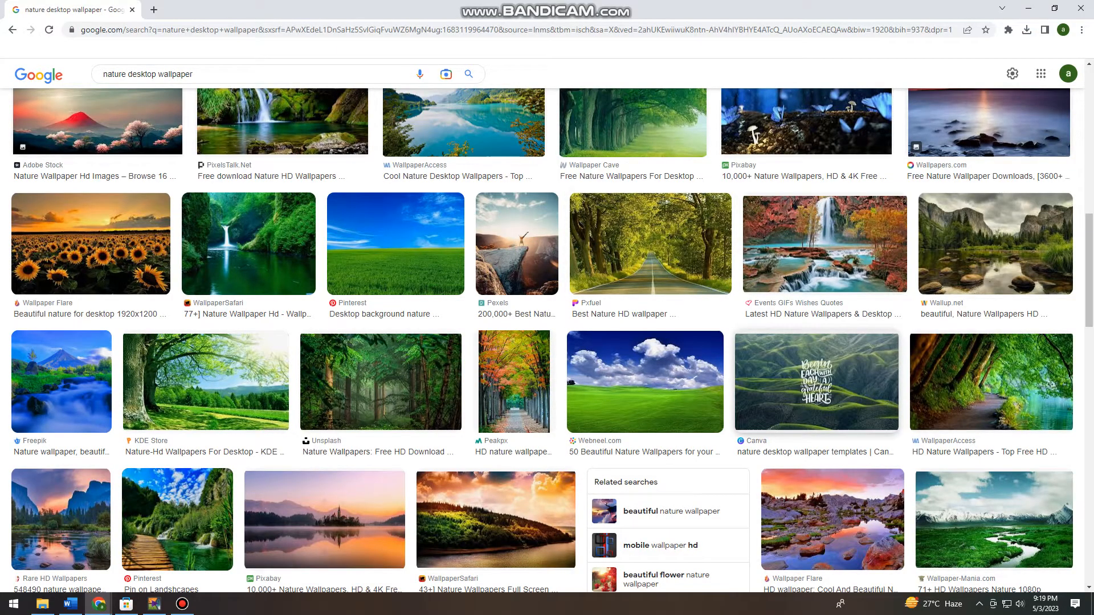
Step: Preview the Canva green rolling-hills wallpaper in the side panel
{"action": "left_click", "coordinate": [816, 382]}
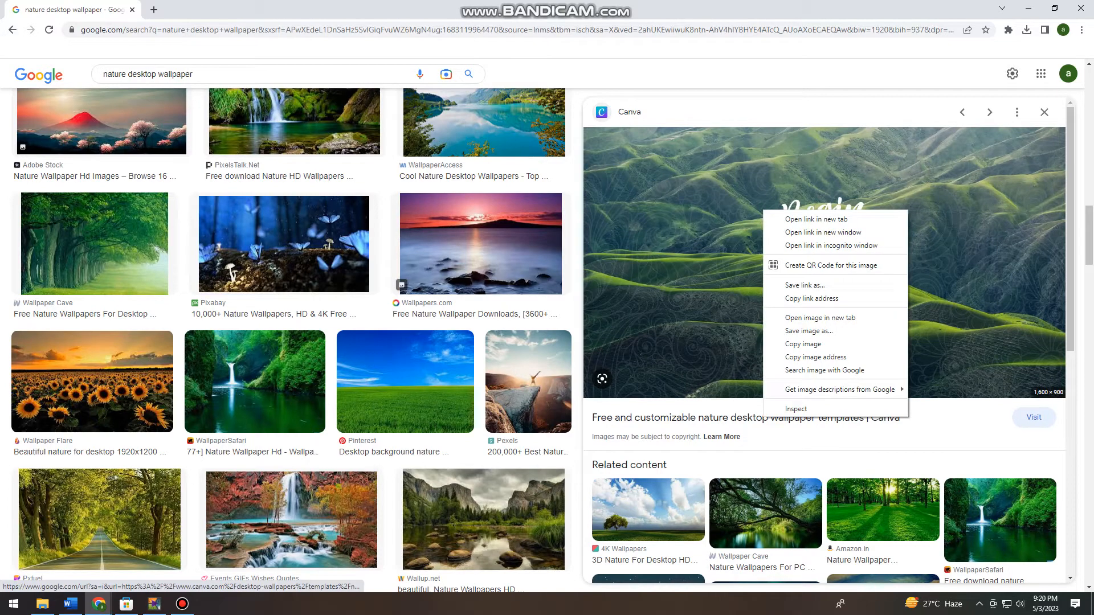
{"action": "mouse_move", "coordinate": [809, 331]}
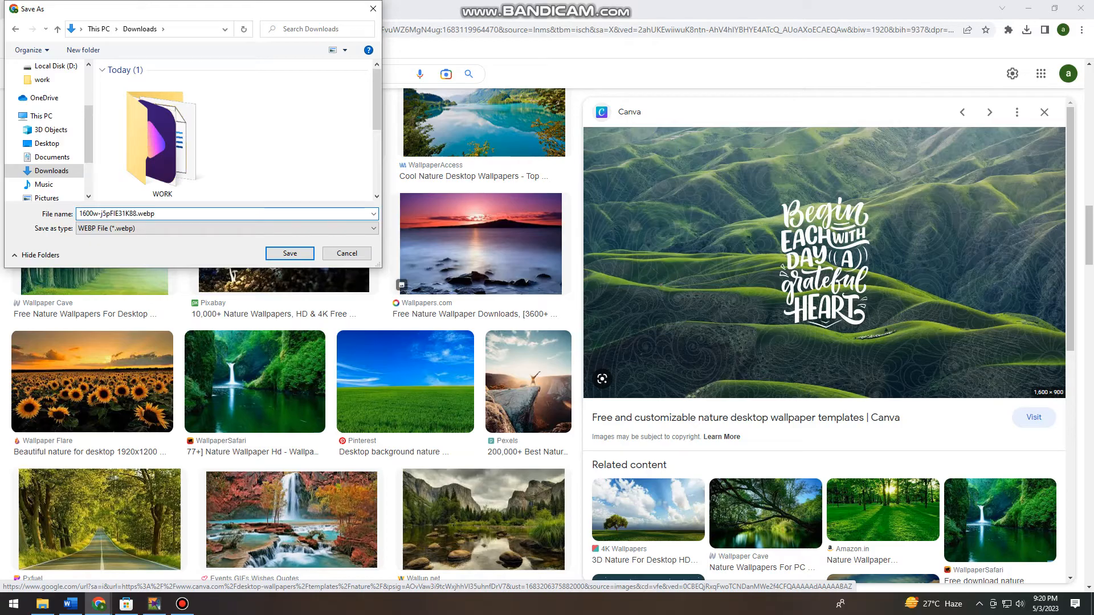
Step: Save the green hills wallpaper as a WebP into Downloads and minimize Chrome
{"action": "left_click", "coordinate": [189, 214]}
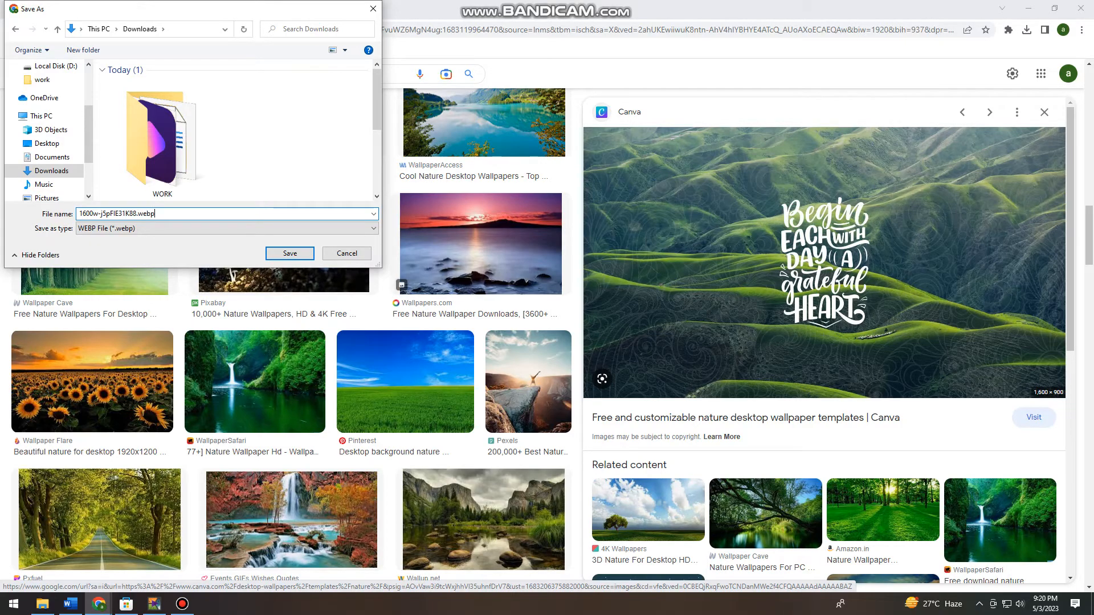
{"action": "left_click", "coordinate": [346, 253]}
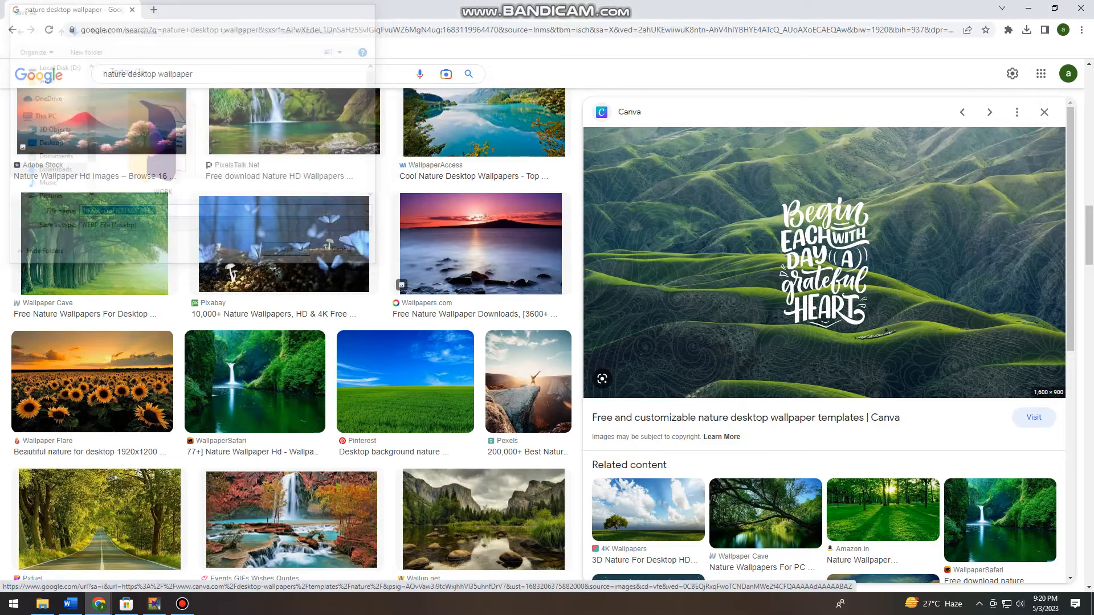
{"action": "left_click", "coordinate": [1026, 30]}
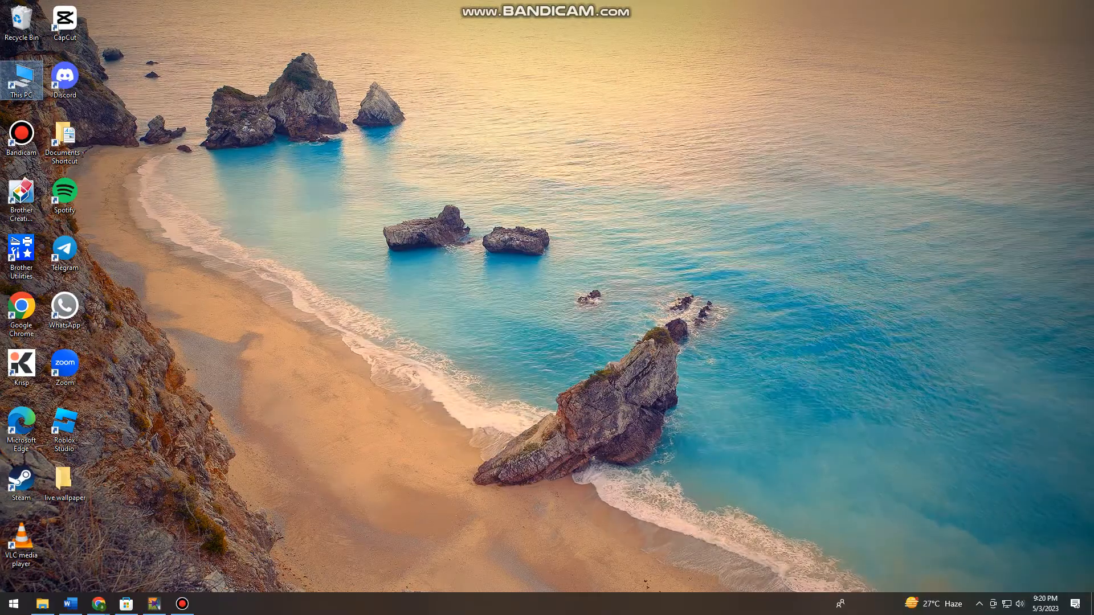
Step: Browse This PC to Downloads and select the saved green hills .webp wallpaper
{"action": "double_click", "coordinate": [20, 76]}
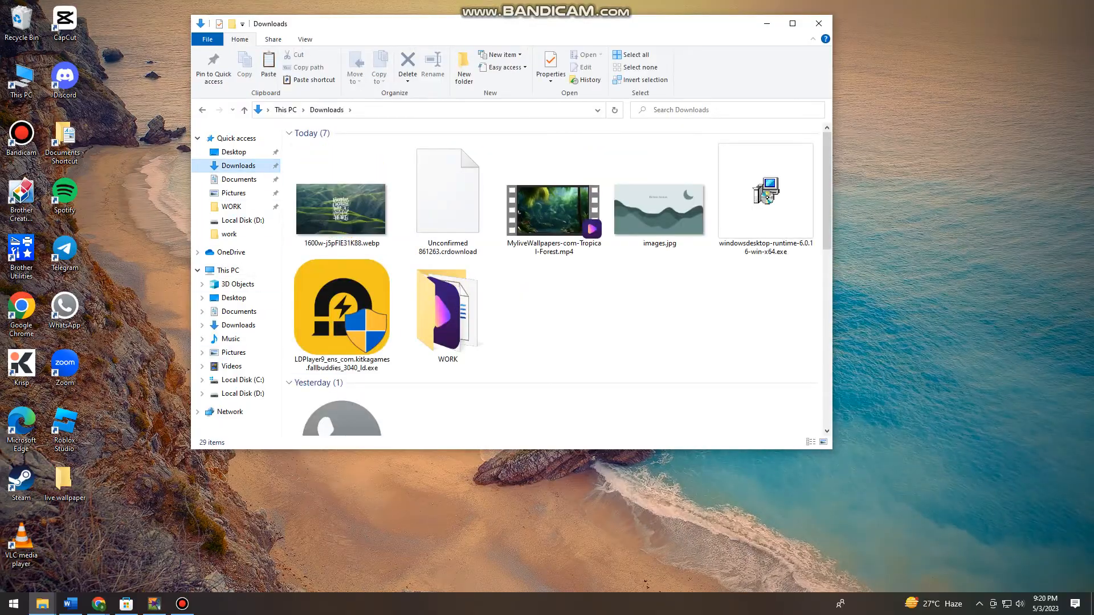
{"action": "left_click", "coordinate": [342, 206]}
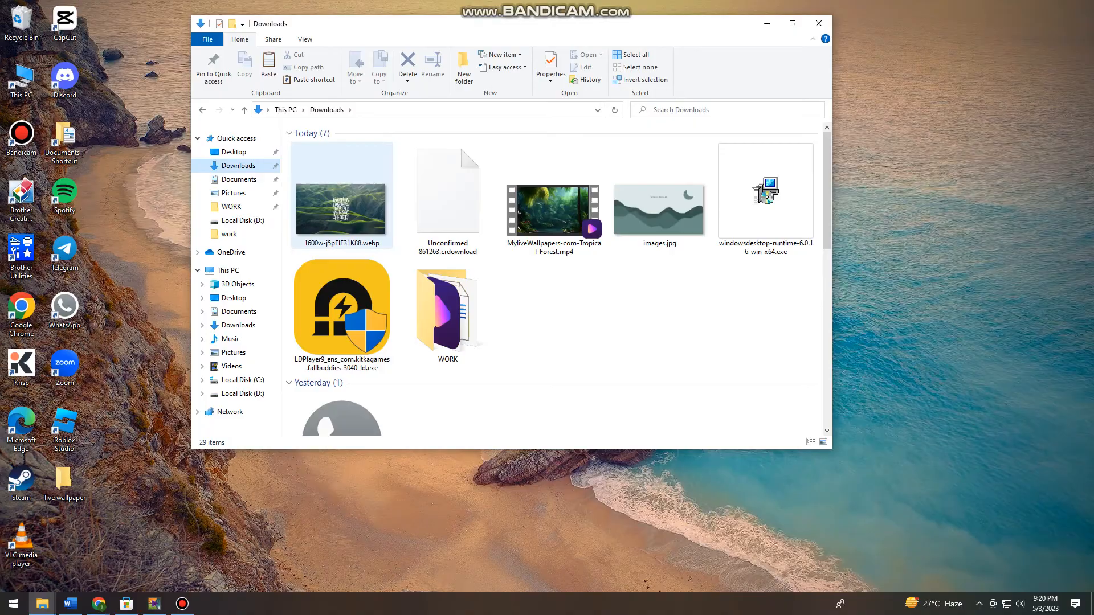